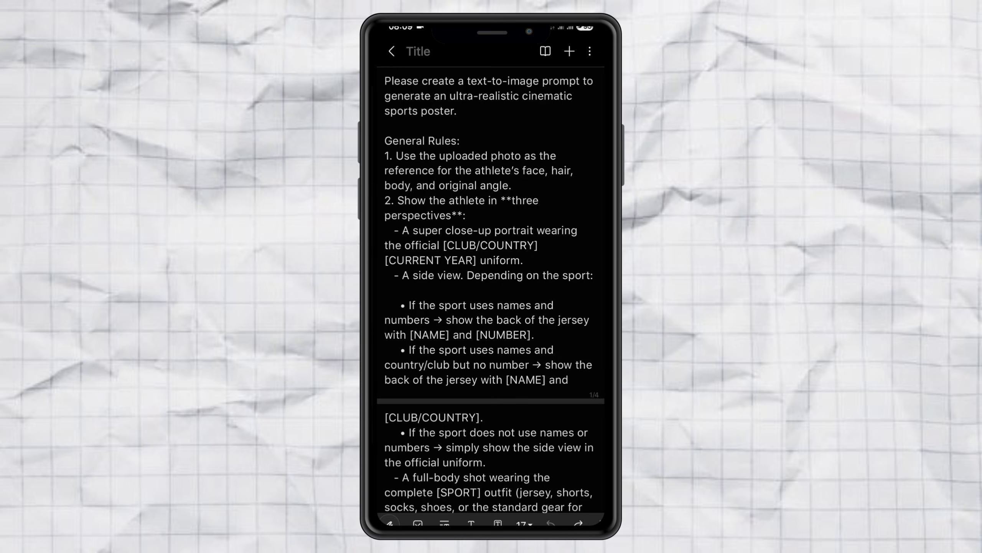
Scroll to the note's variables list and fill the [SPORT] placeholder with Football
scroll(down, 3)
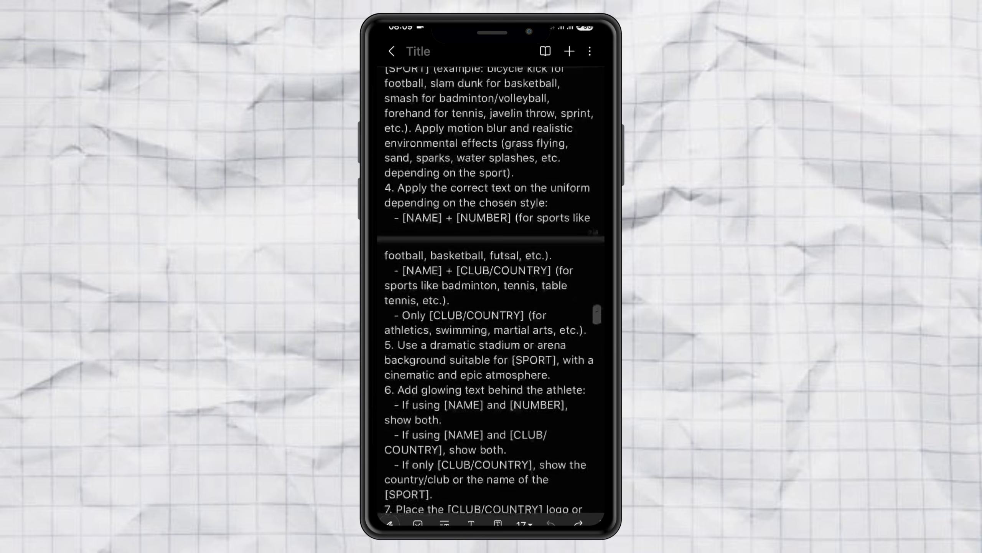
scroll(down, 3)
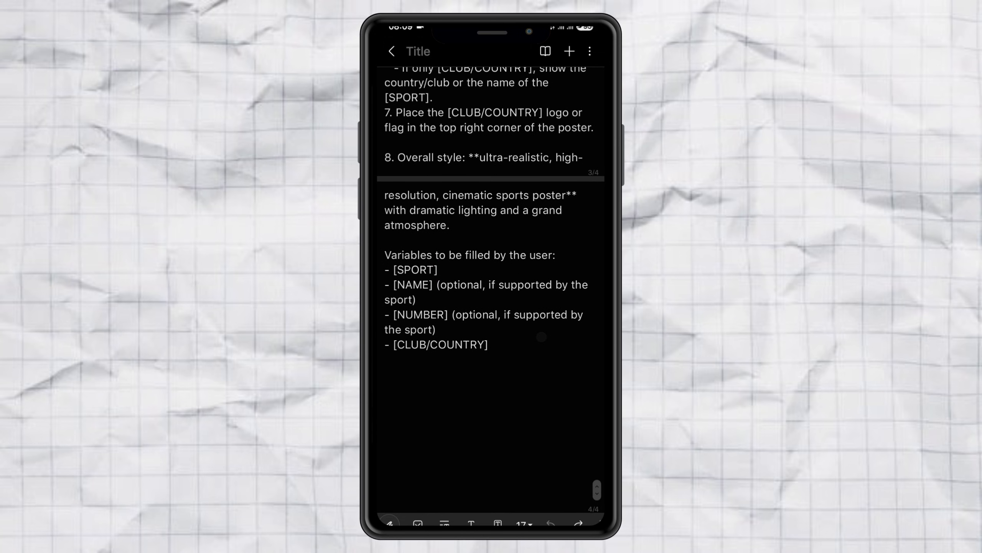
click(439, 269)
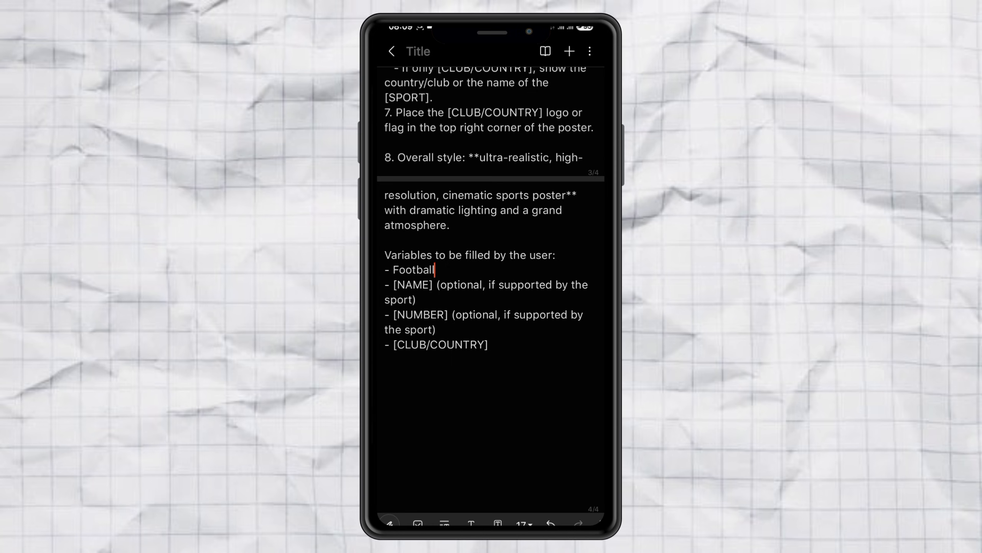
Replace the name, number and club placeholders with Charlie, 17 and Barcelona
double_click(413, 249)
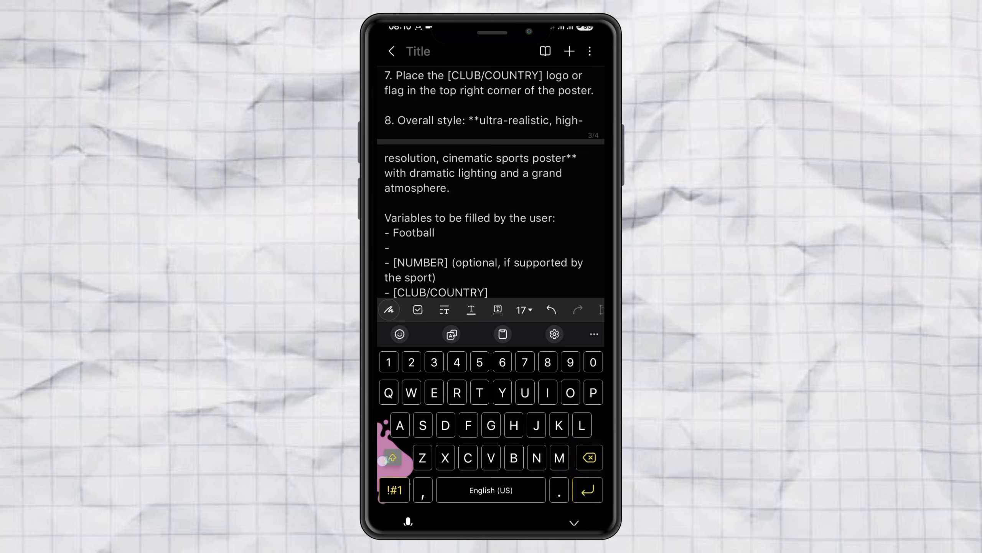
text(Charlie)
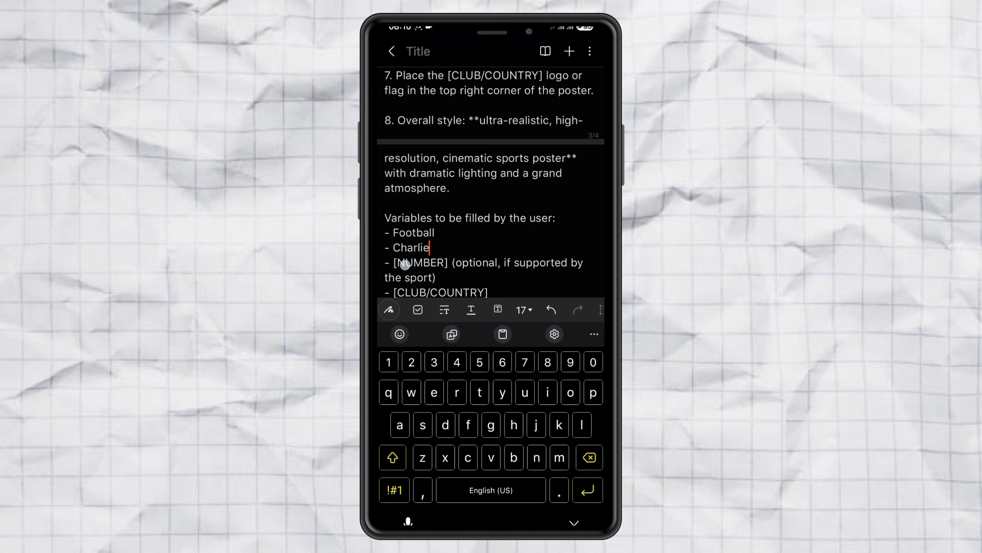
double_click(482, 262)
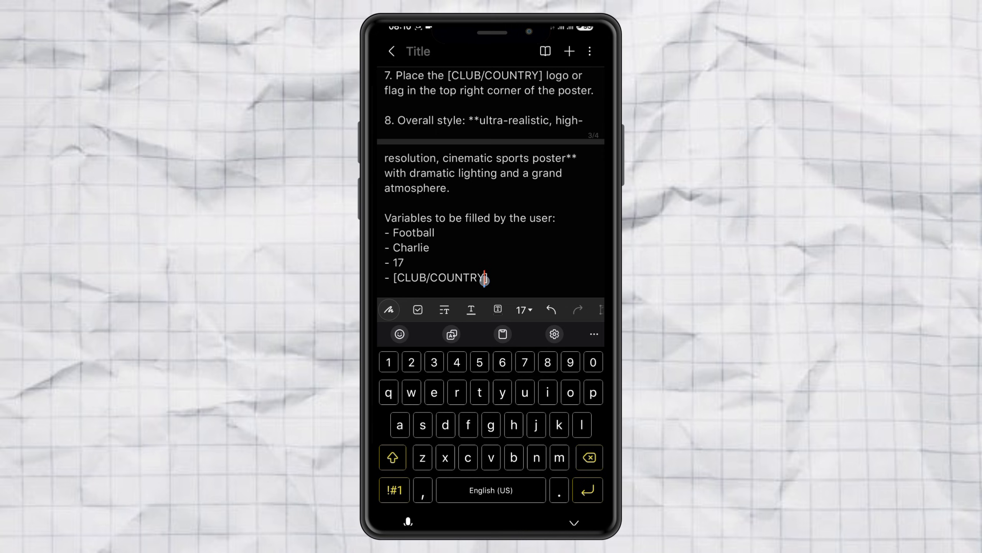
click(588, 457)
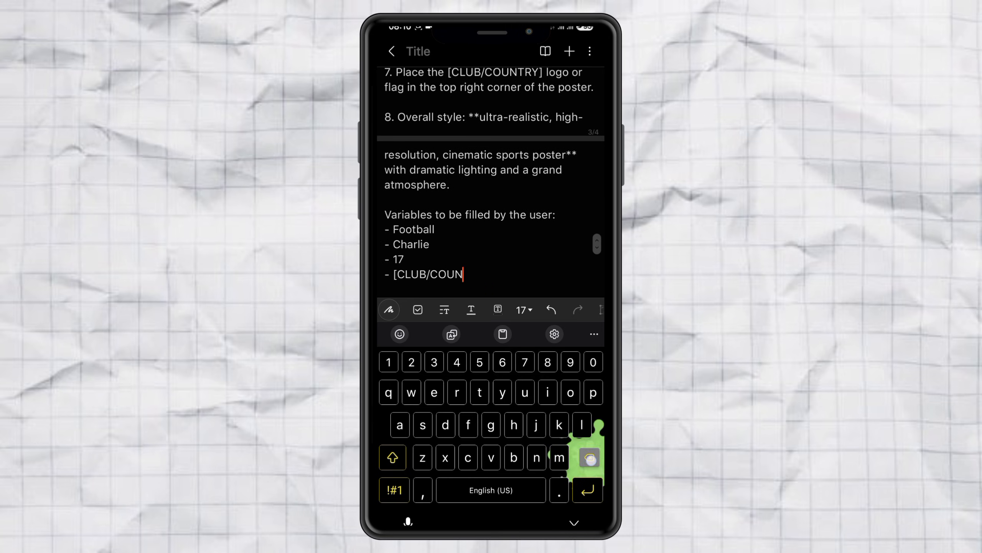
click(588, 456)
text(- Barc)
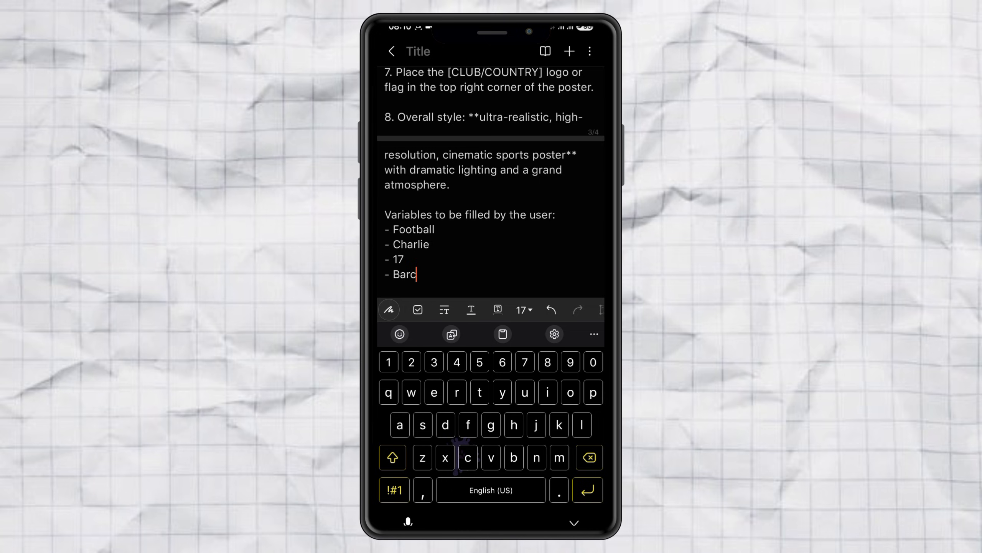
text(elona)
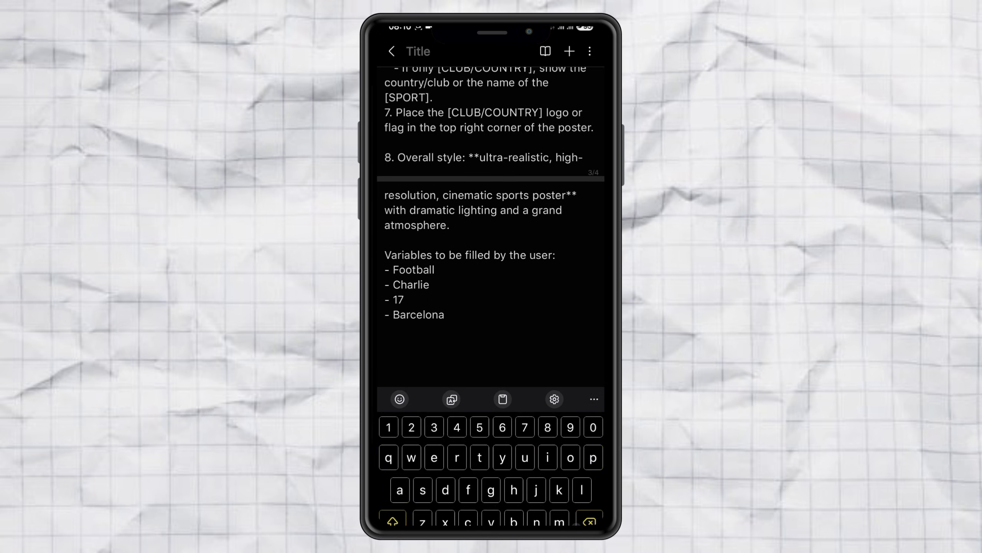
Select and copy the whole filled-in prompt
double_click(541, 254)
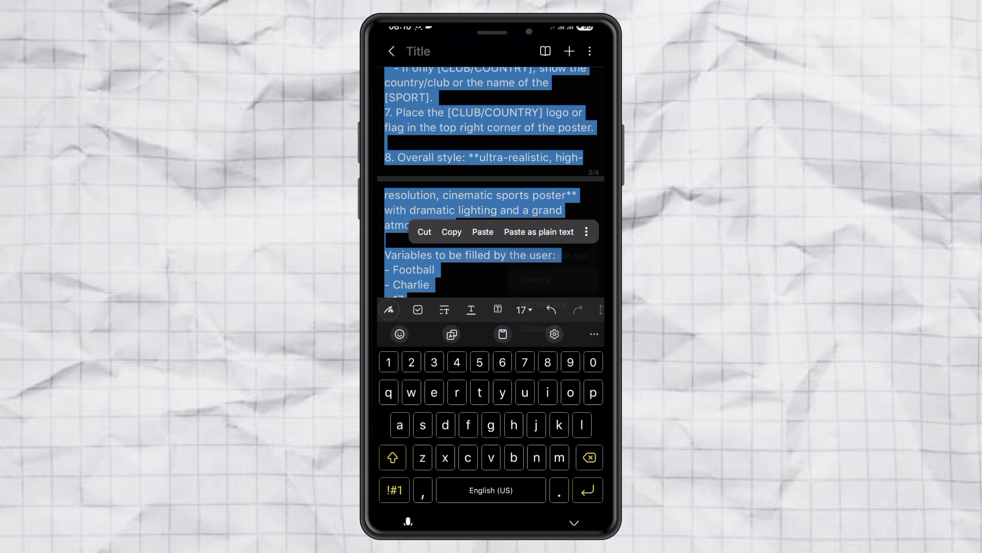
click(451, 232)
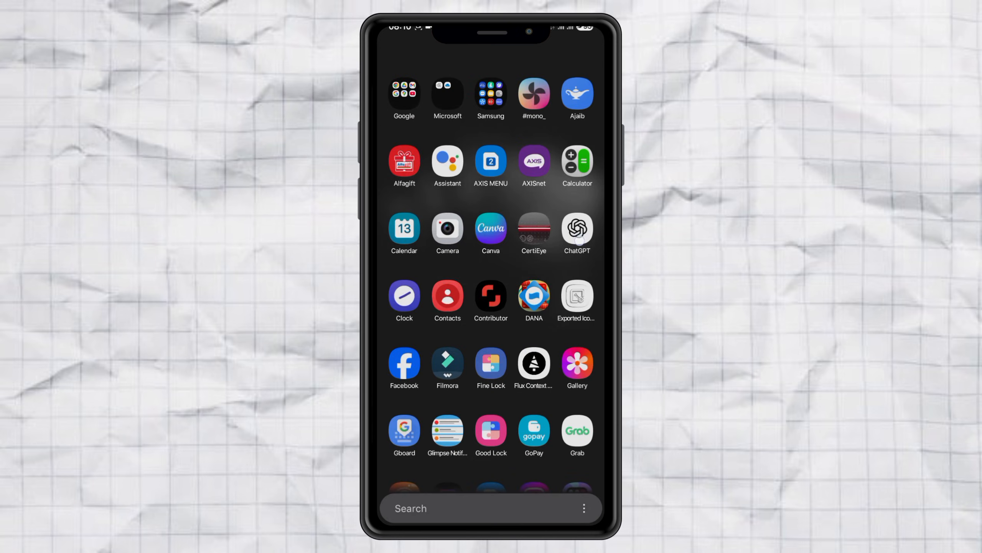
Paste the filled-in template into ChatGPT and send it for a tailored prompt
click(575, 229)
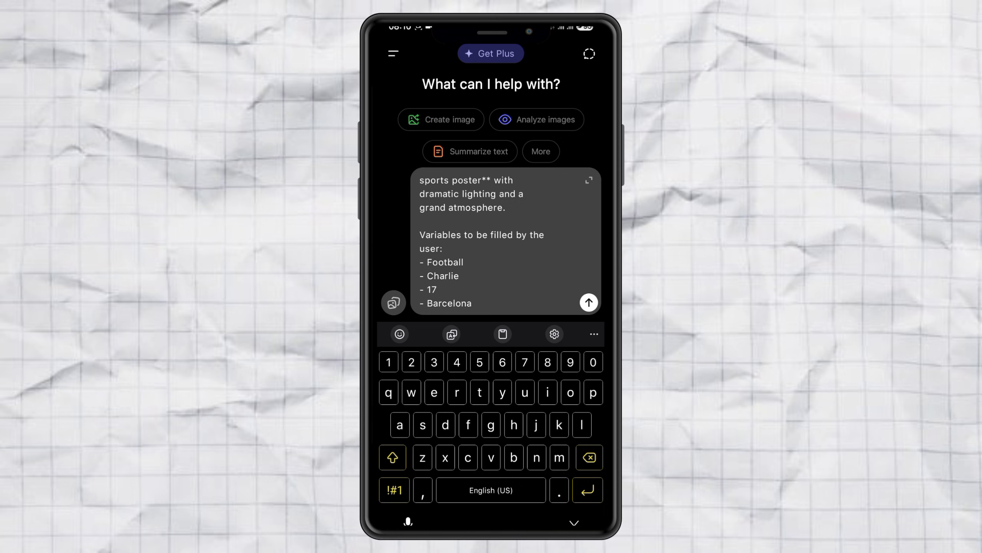
click(587, 302)
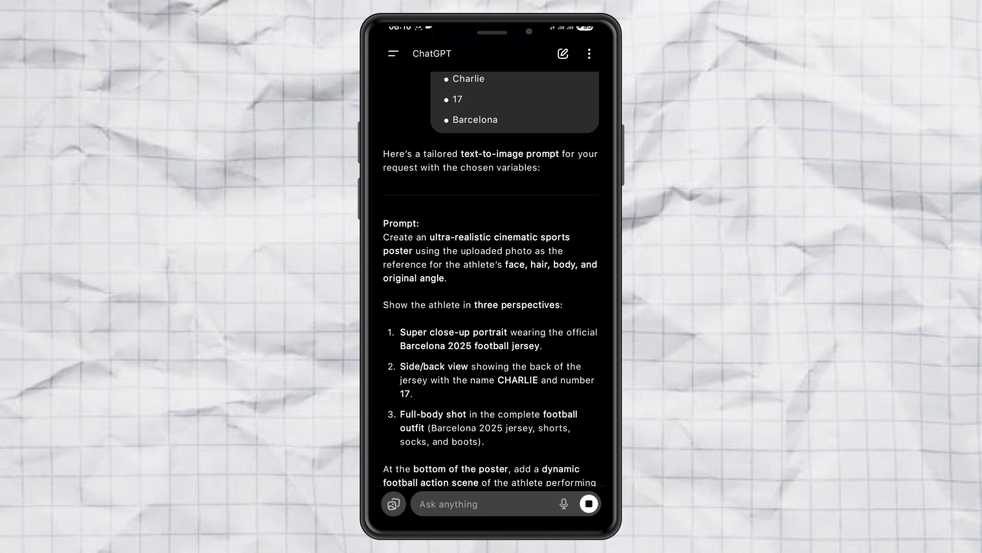
scroll(down, 3)
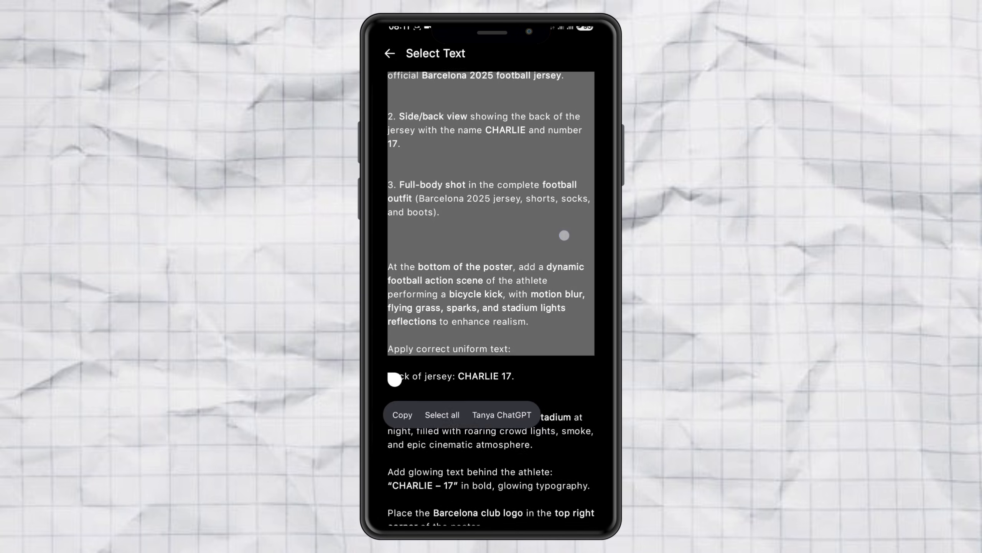
Copy the Charlie 17 Barcelona poster prompt from ChatGPT's reply
scroll(down, 3)
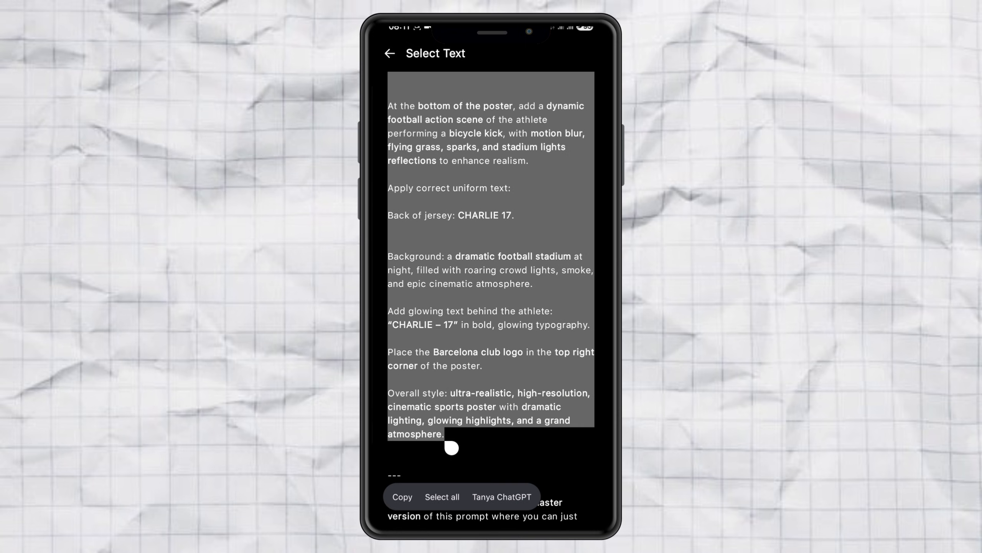
click(402, 496)
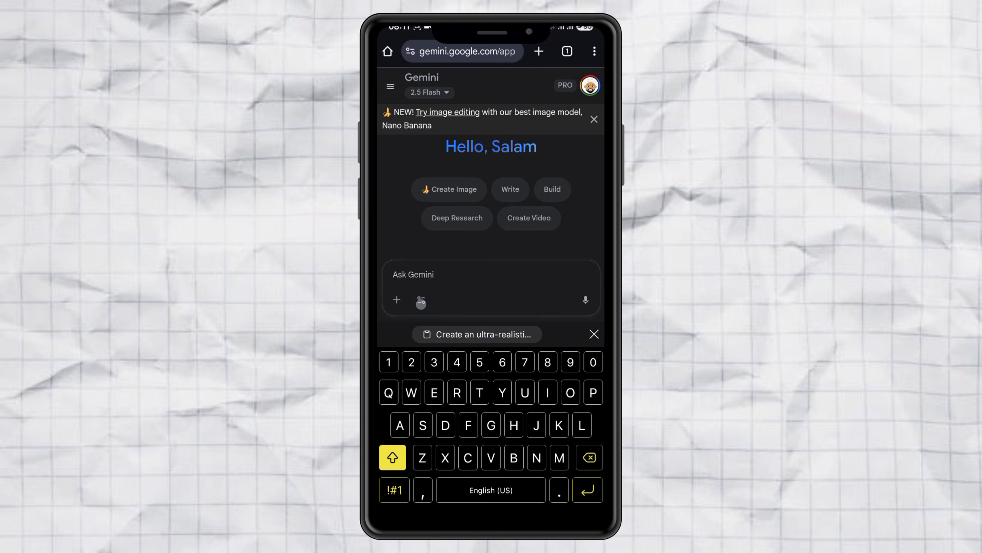
In Gemini's Create Image mode, attach the athlete photo and send the pasted poster prompt
click(449, 189)
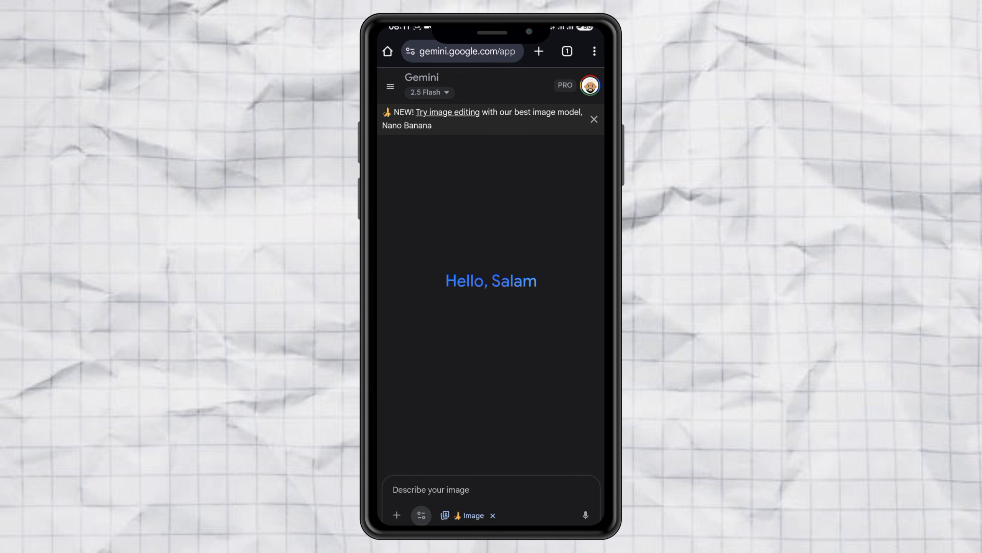
click(398, 515)
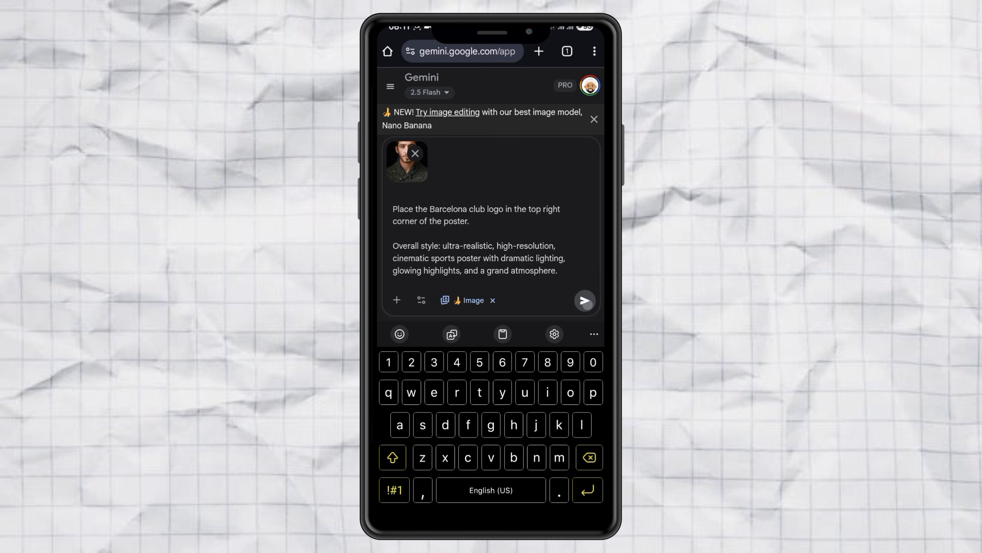
click(583, 300)
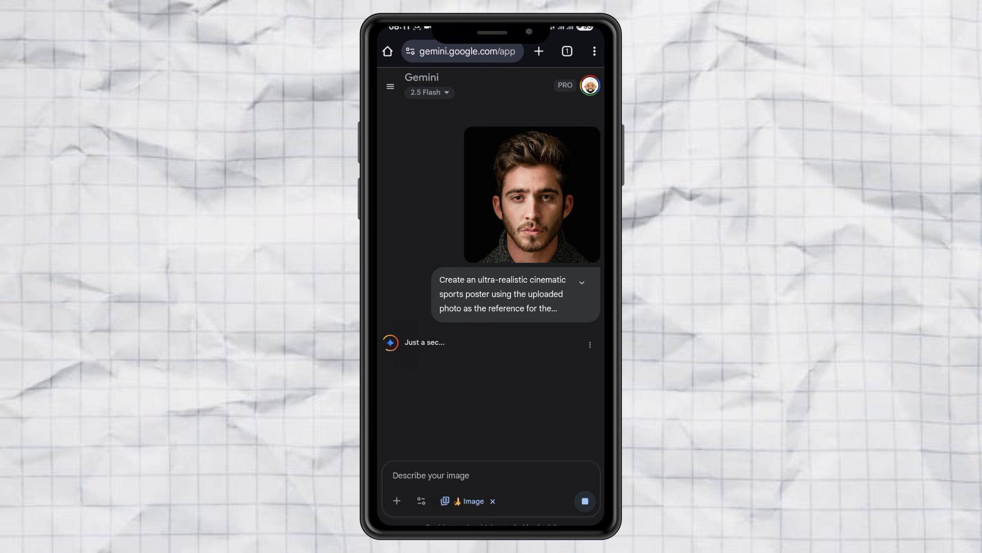